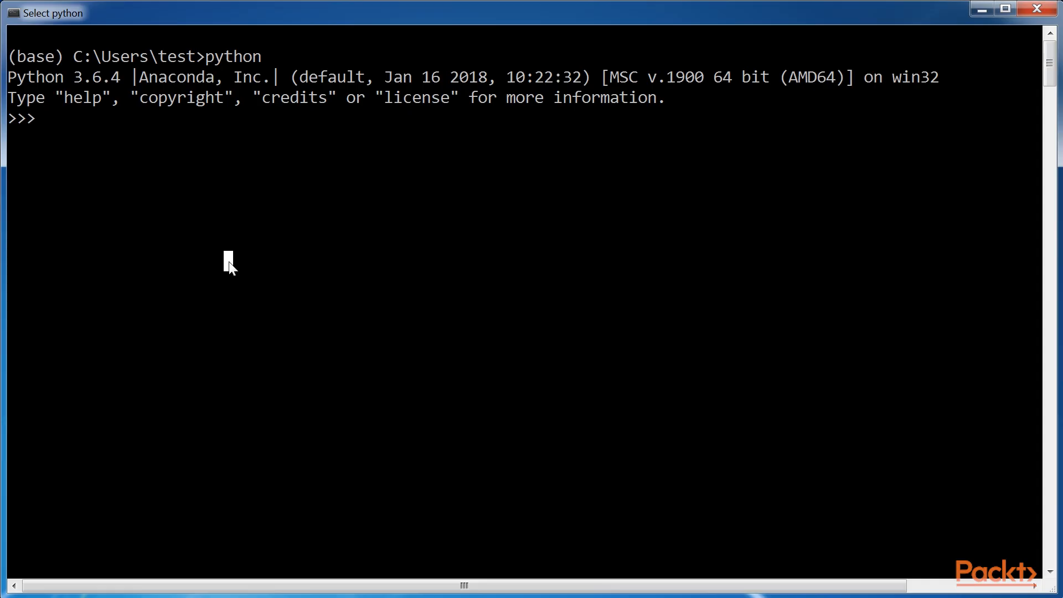
Leave the Python 3.6.4 interpreter with exit() at the >>> prompt
type("exit()")
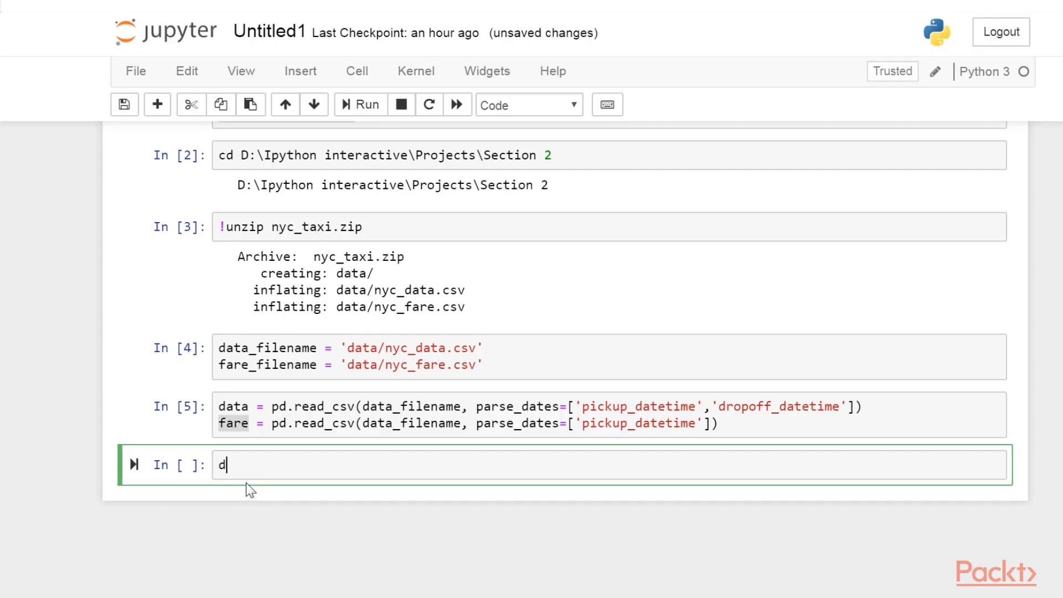
Review data.head(3), the tip histogram, the np.arange reshape cell and the evening pickup sum
left_click(360, 104)
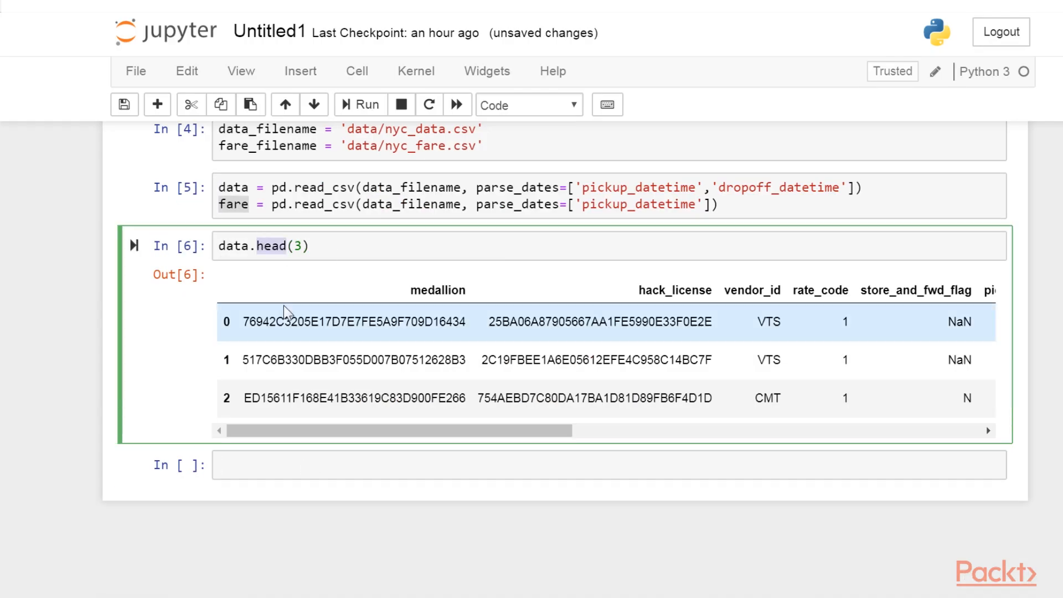
scroll("down", 3)
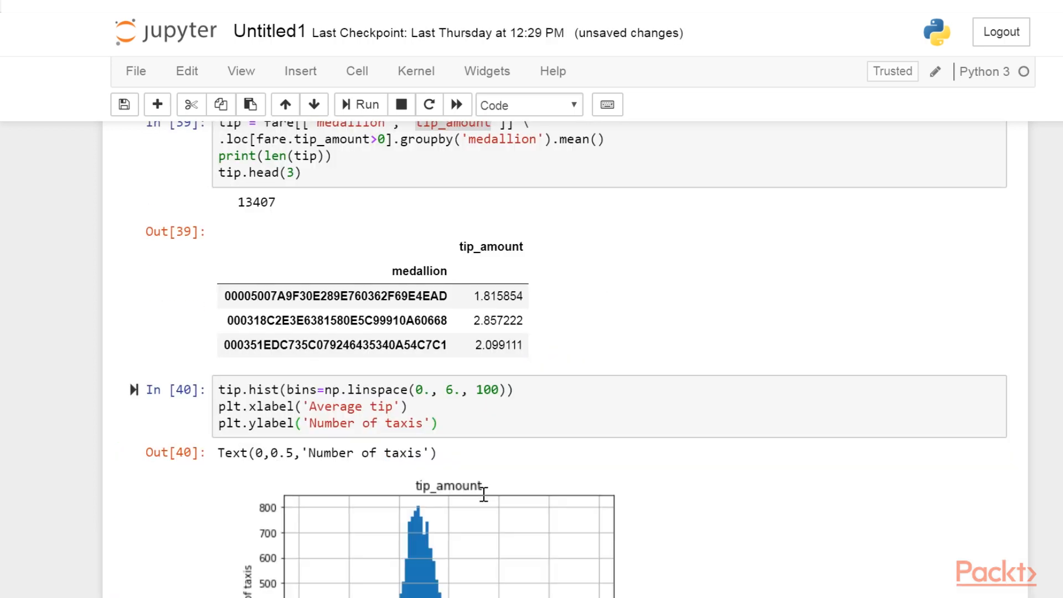
scroll("down", 3)
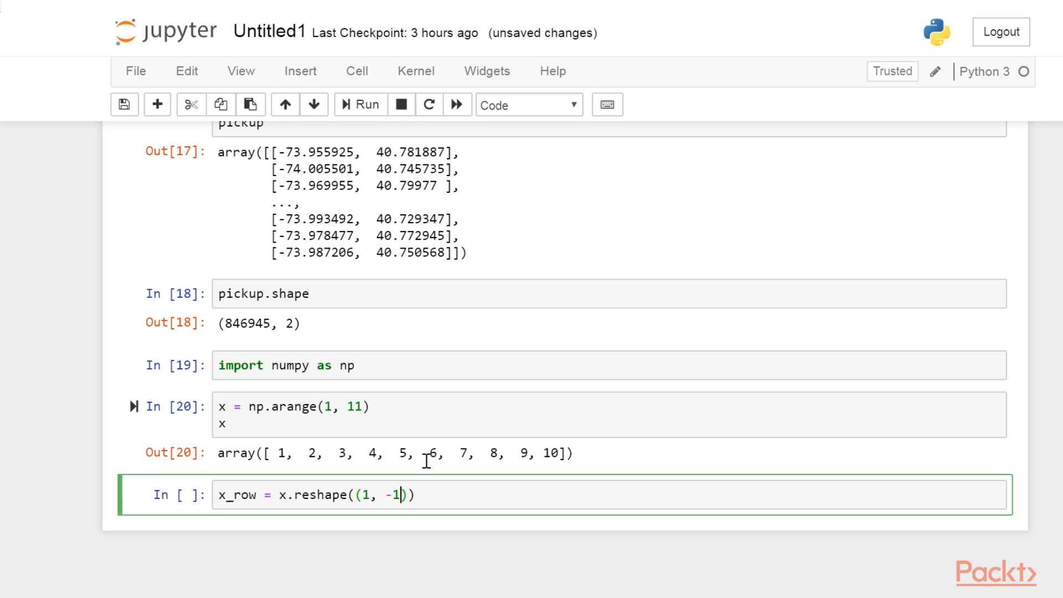
scroll("down", 3)
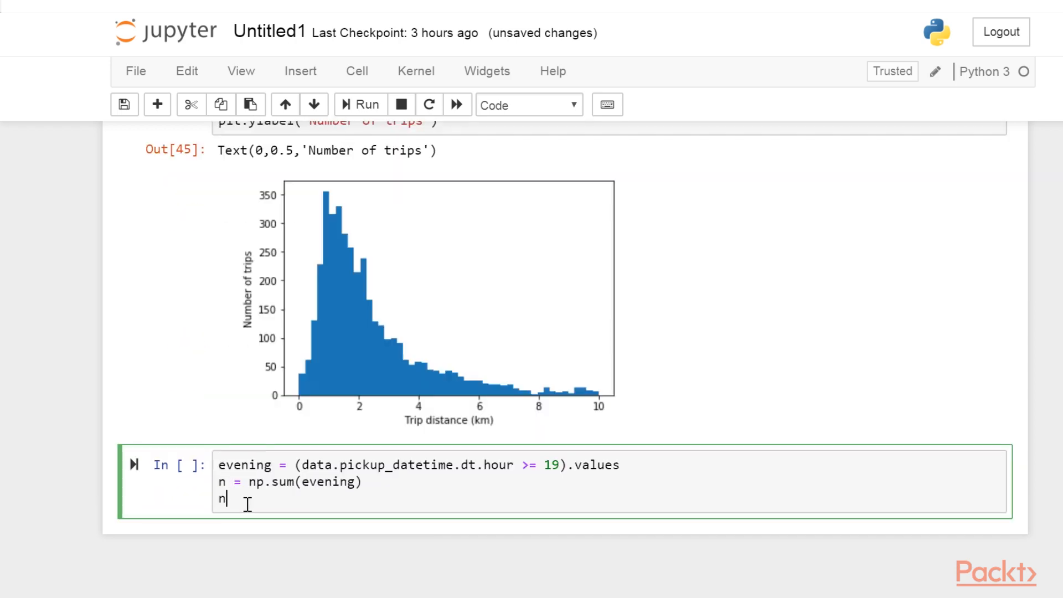
scroll("down", 3)
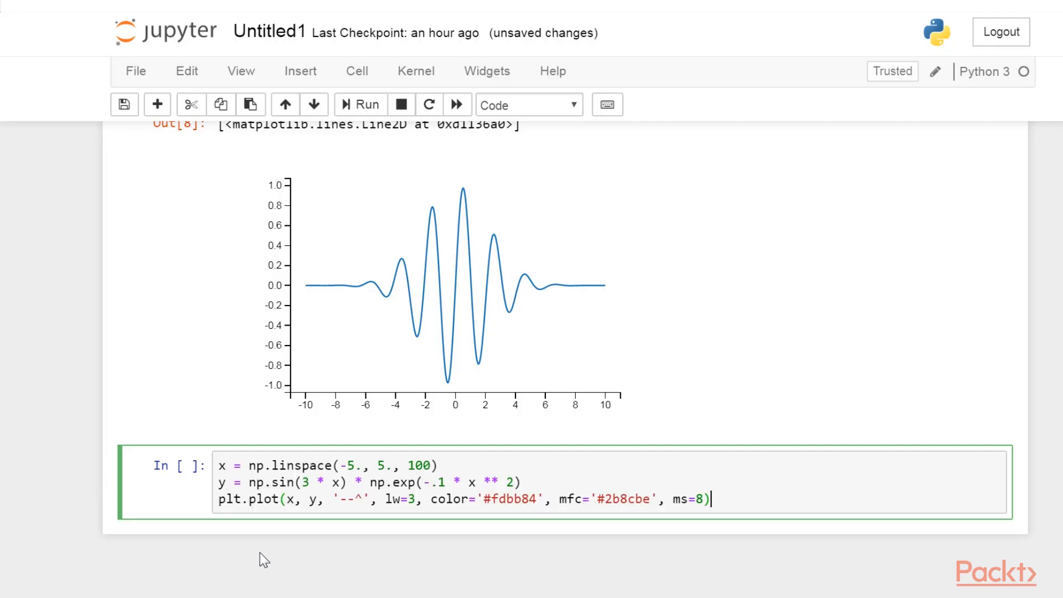
Enter the plt.plot cell with dashed line style, colour and marker options
left_click(360, 104)
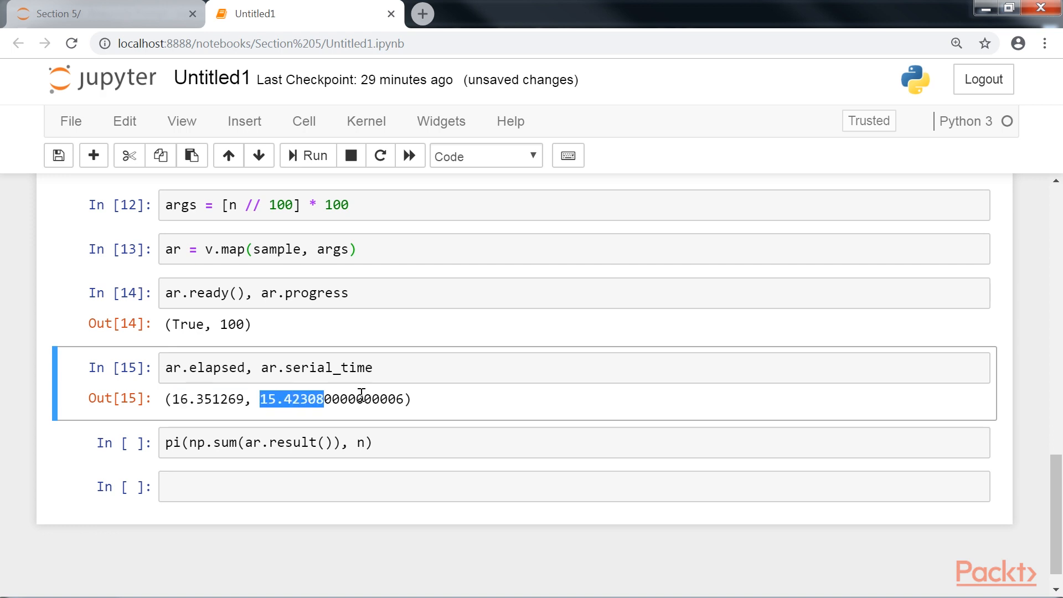
Switch to the Section 6 Untitled notebook and scroll through the cpp cell-magic and kernelspec cells
left_click(105, 13)
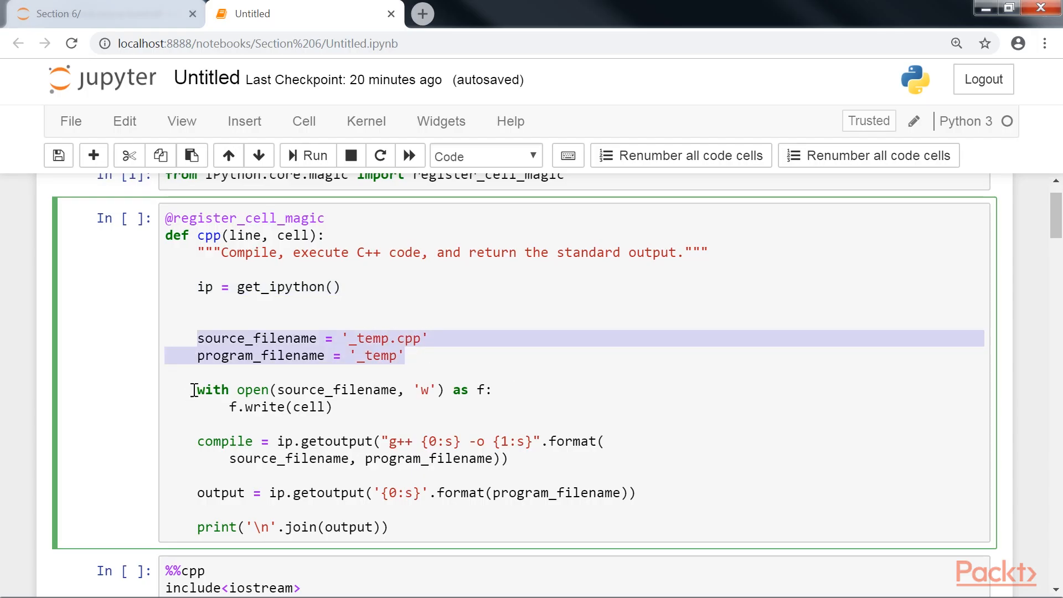
scroll("down", 3)
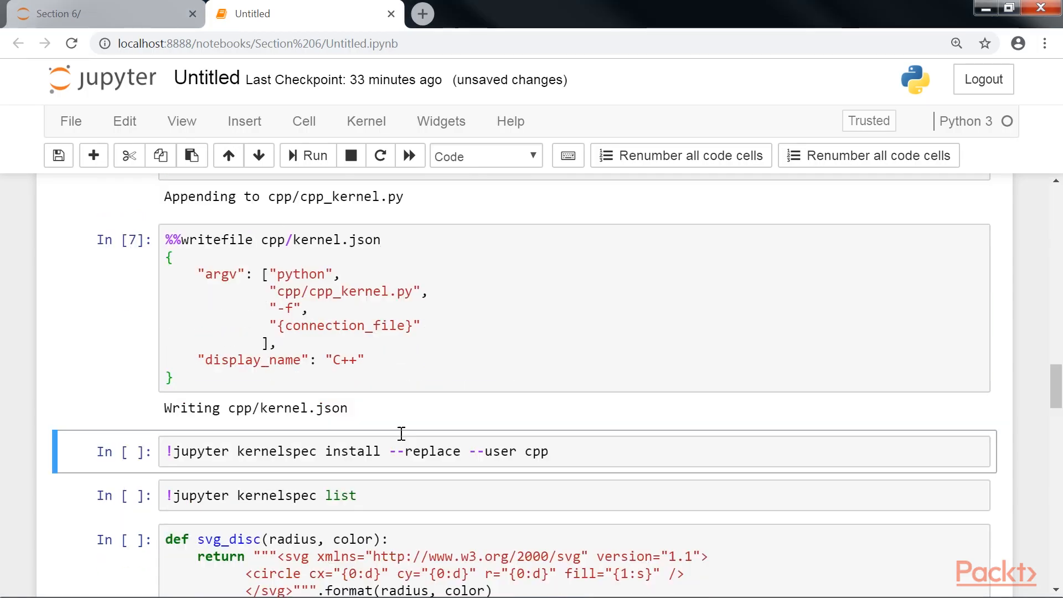